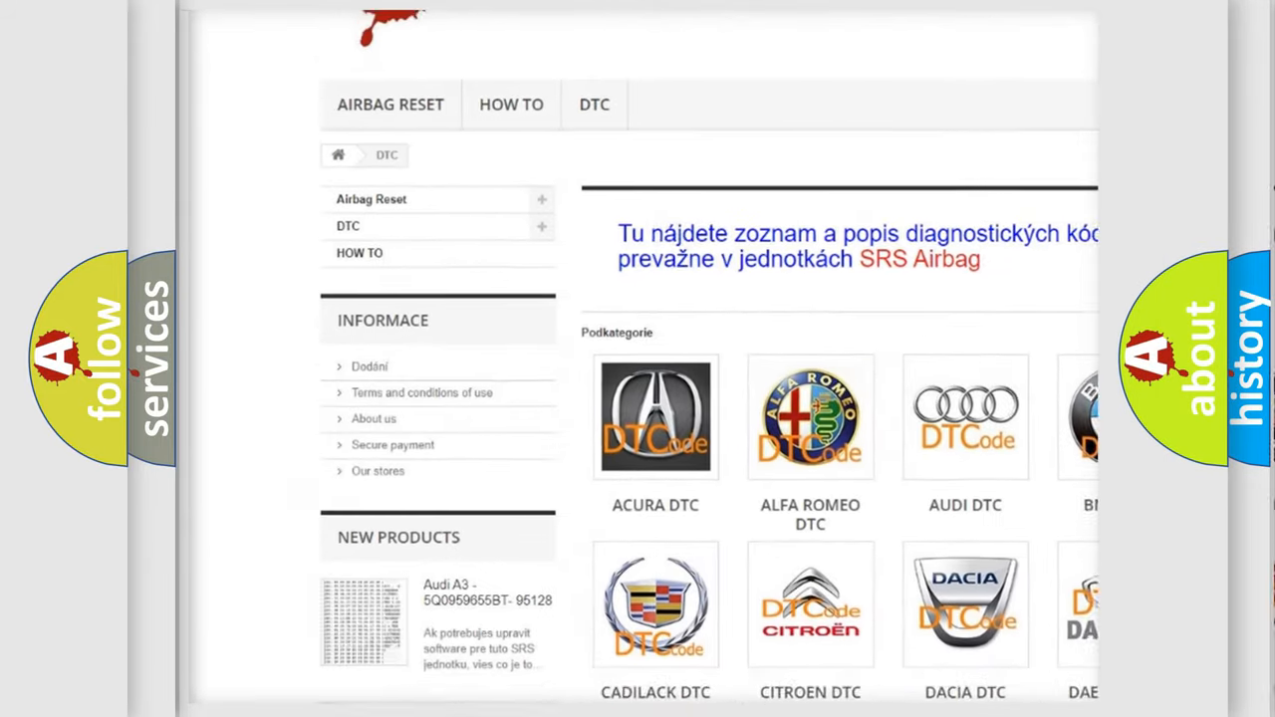
scroll("down", 3)
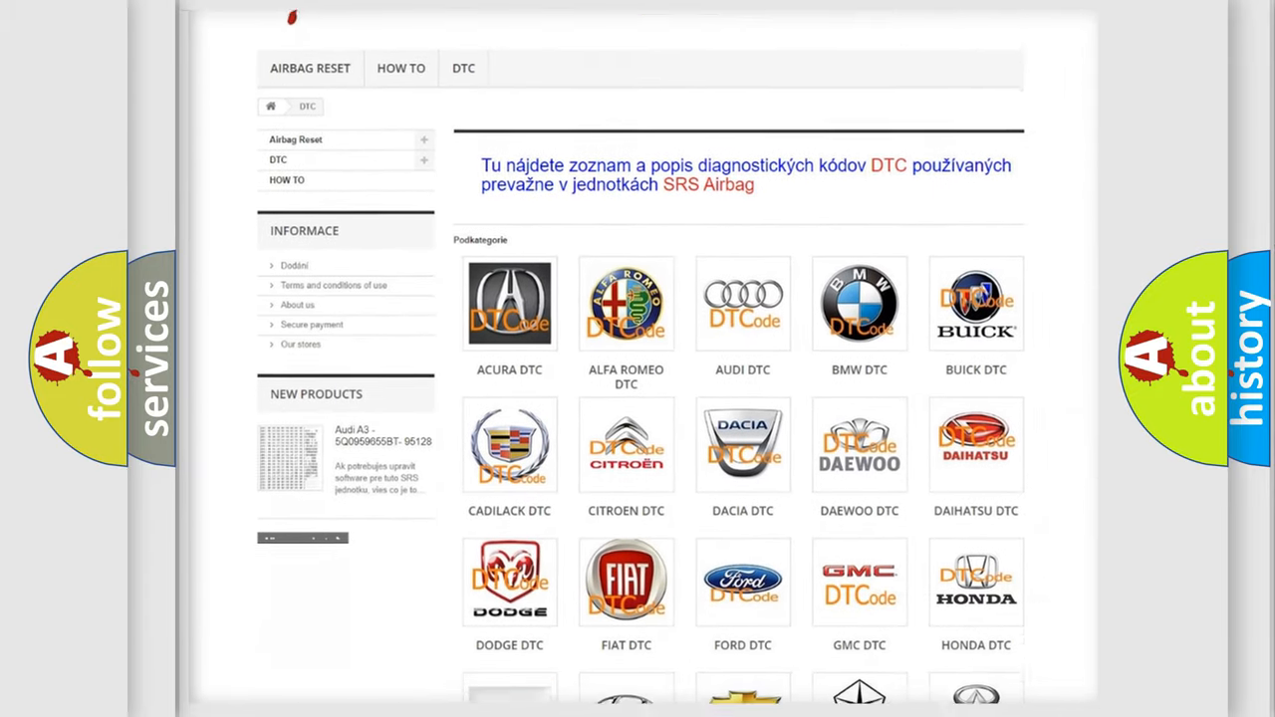
scroll("down", 3)
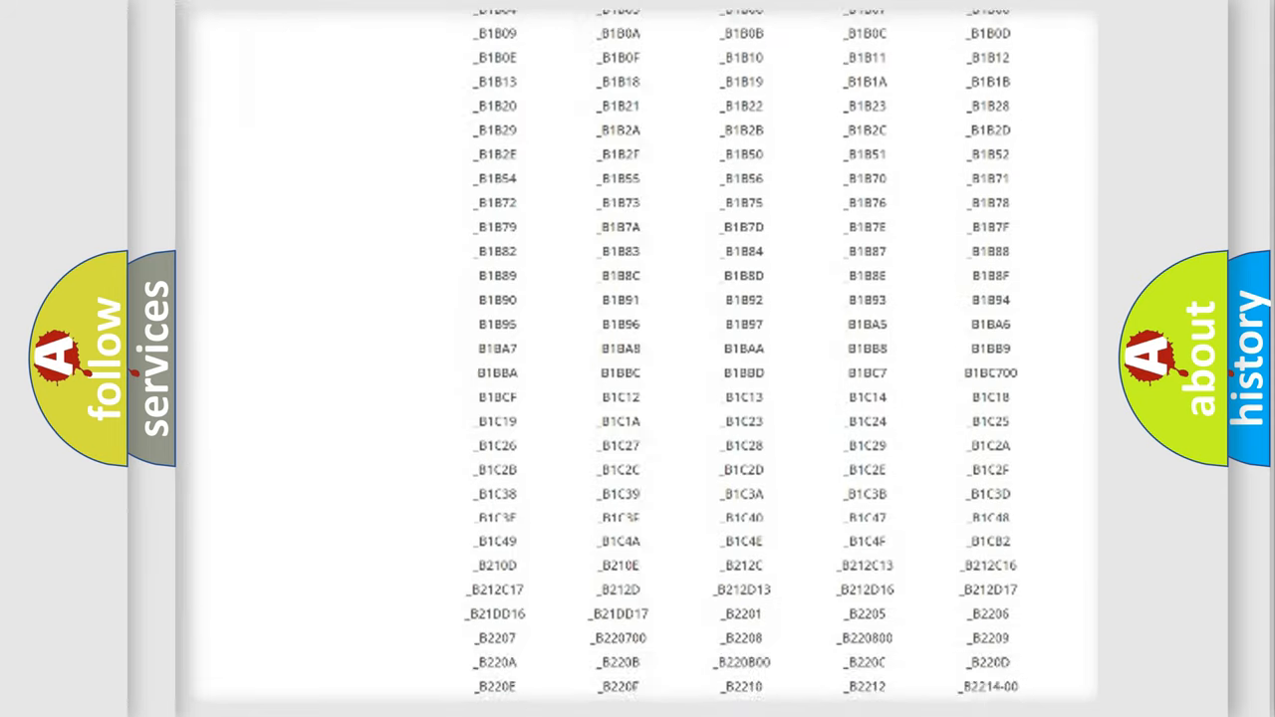
scroll("down", 3)
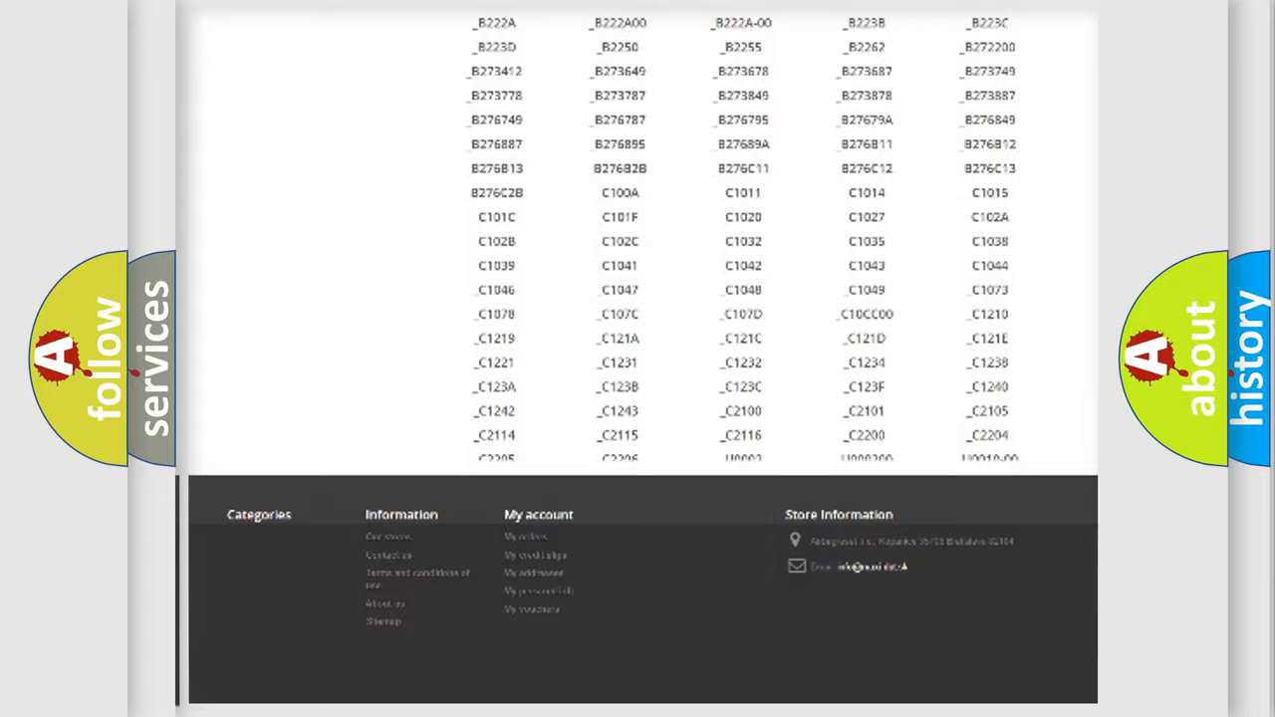